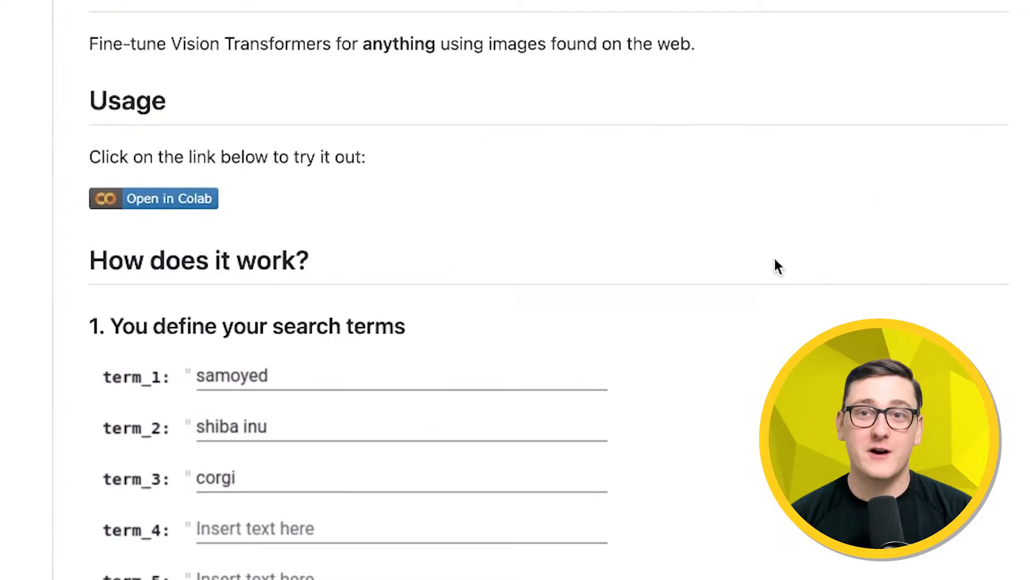
- Launch the HuggingPics notebook via 'Open in Colab' and run its install and import cells
scroll("down", 3)
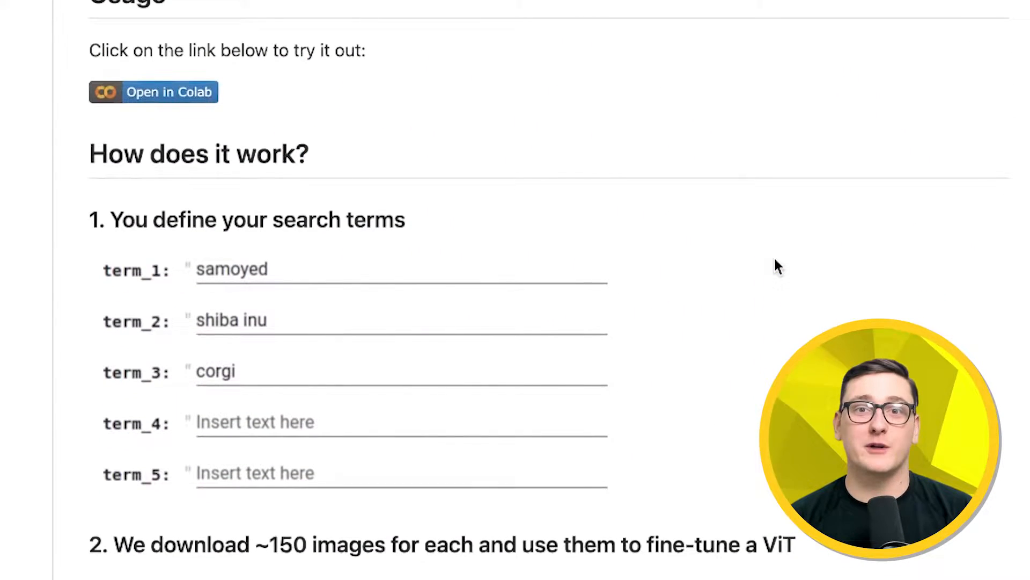
scroll("down", 3)
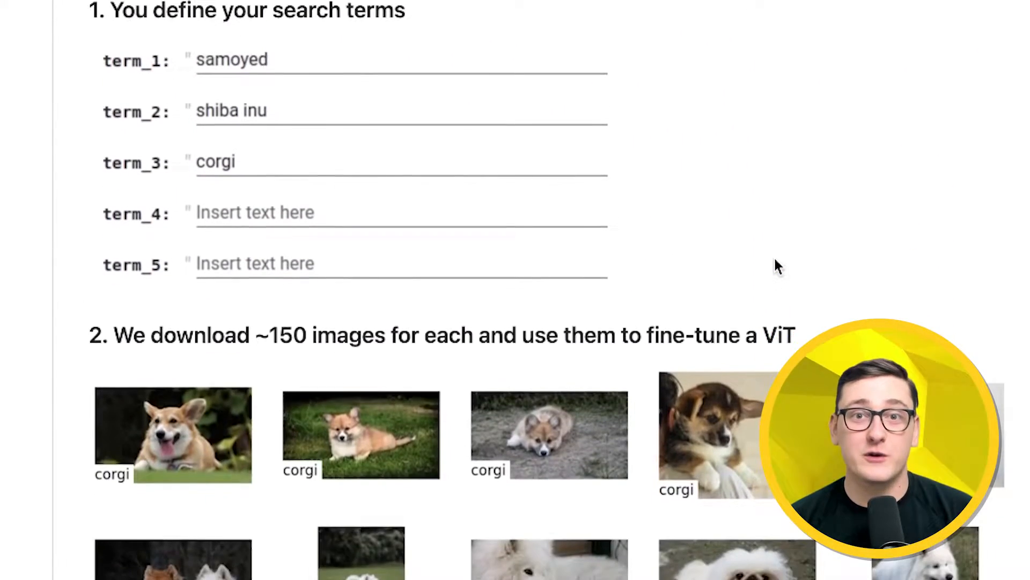
scroll("down", 3)
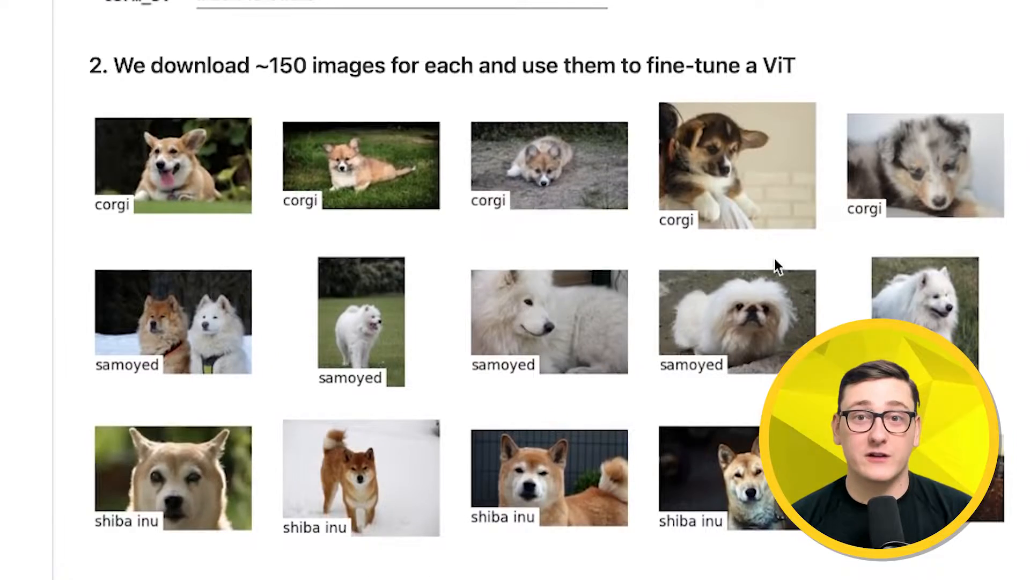
scroll("down", 3)
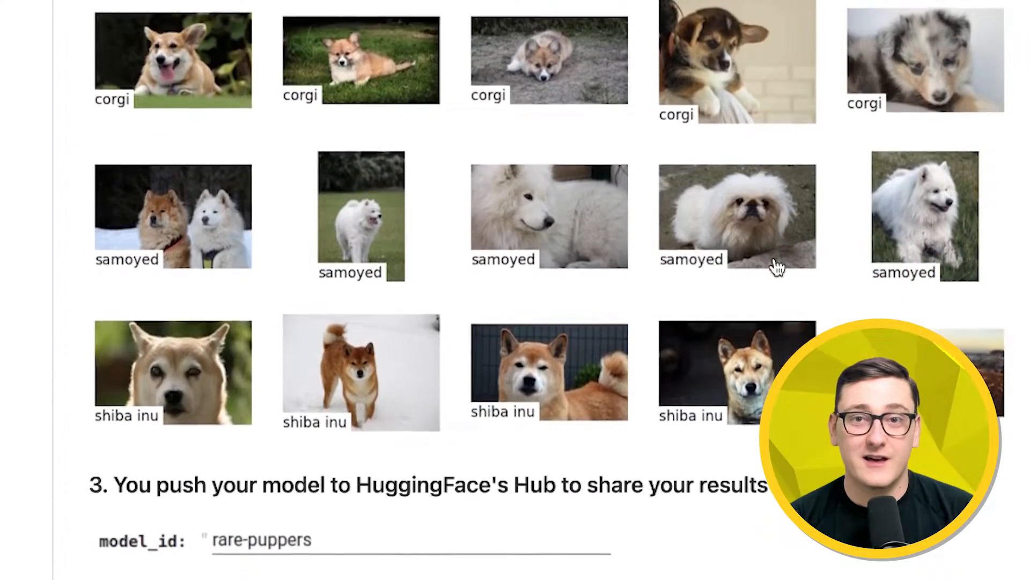
scroll("down", 3)
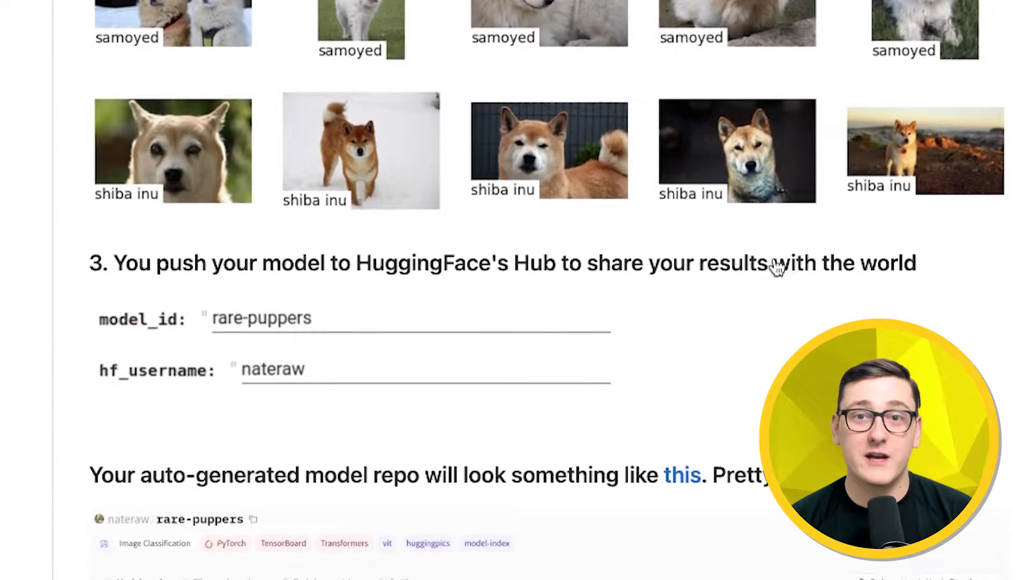
scroll("down", 3)
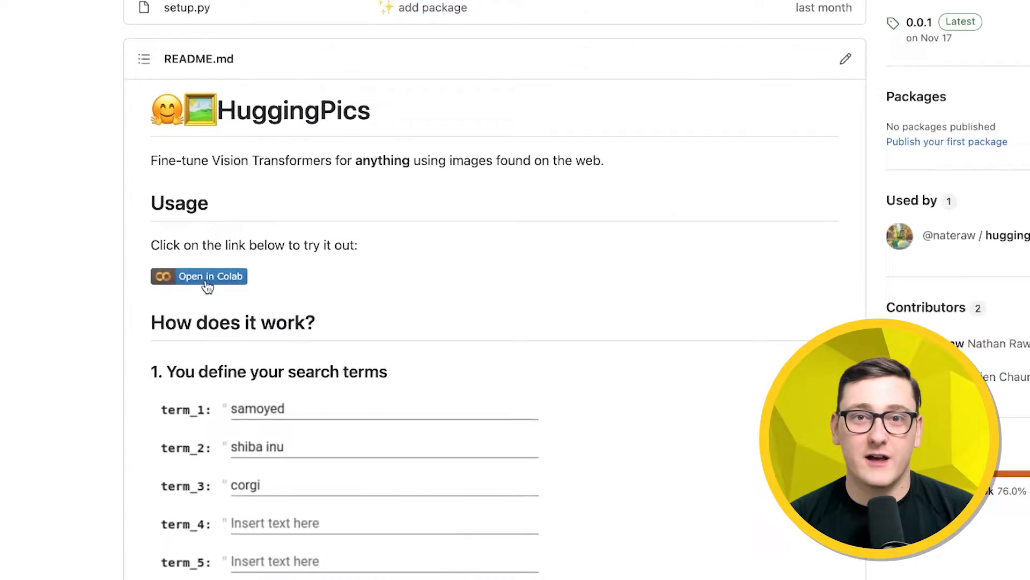
left_click(199, 276)
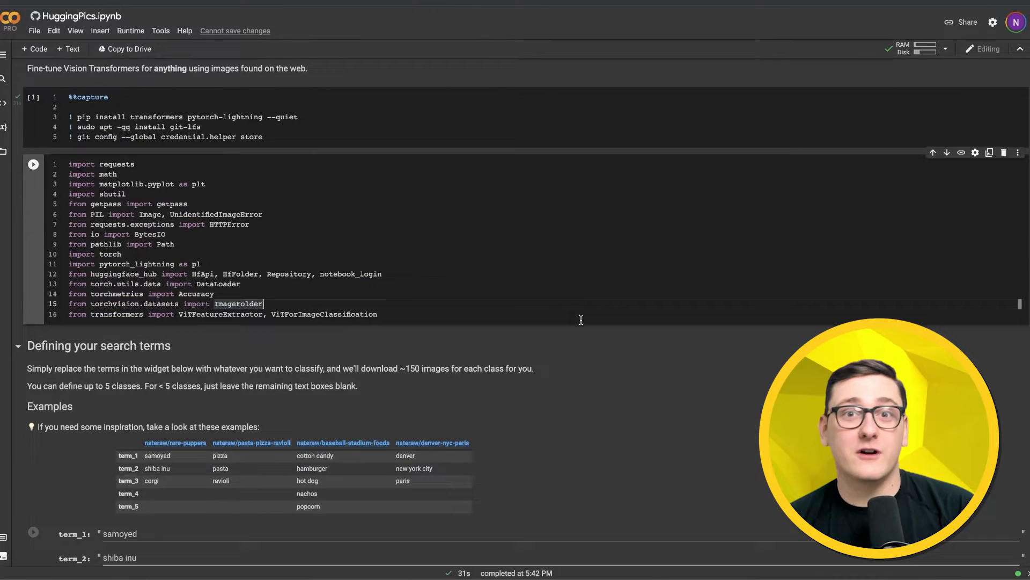
scroll("down", 3)
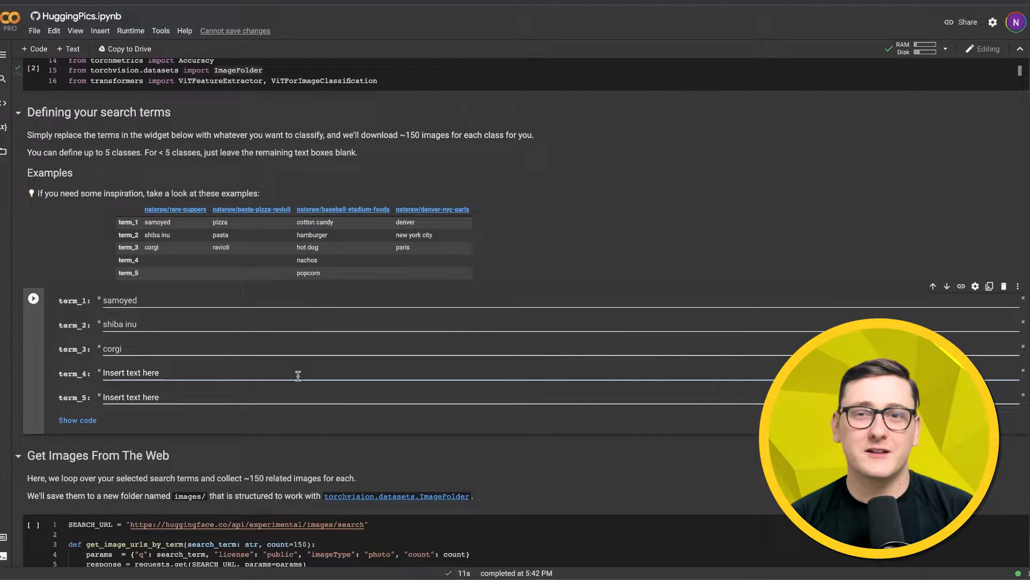
- Enter 'husky' as term_4 and download preview images for the four breeds
scroll("down", 3)
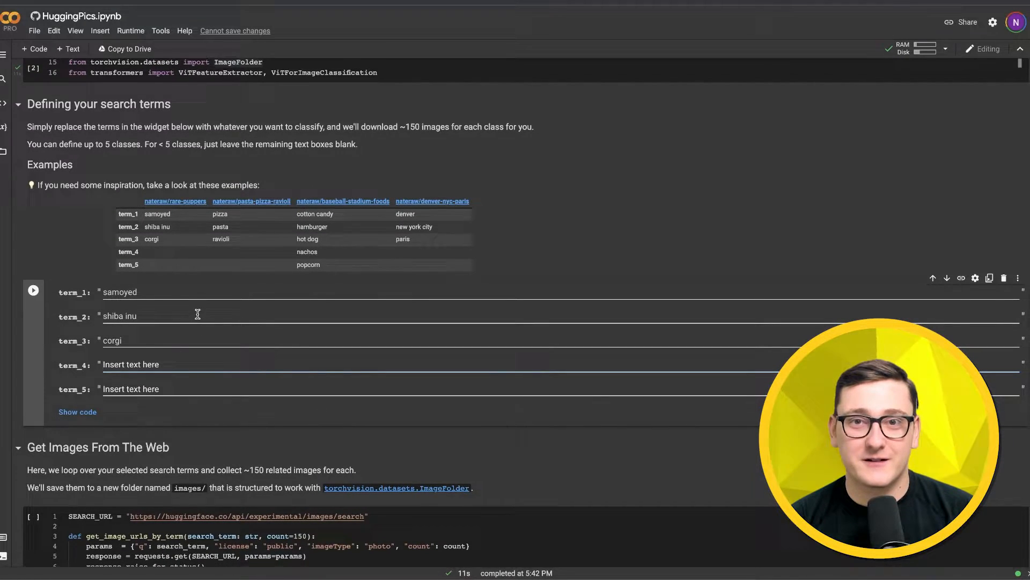
type("husky")
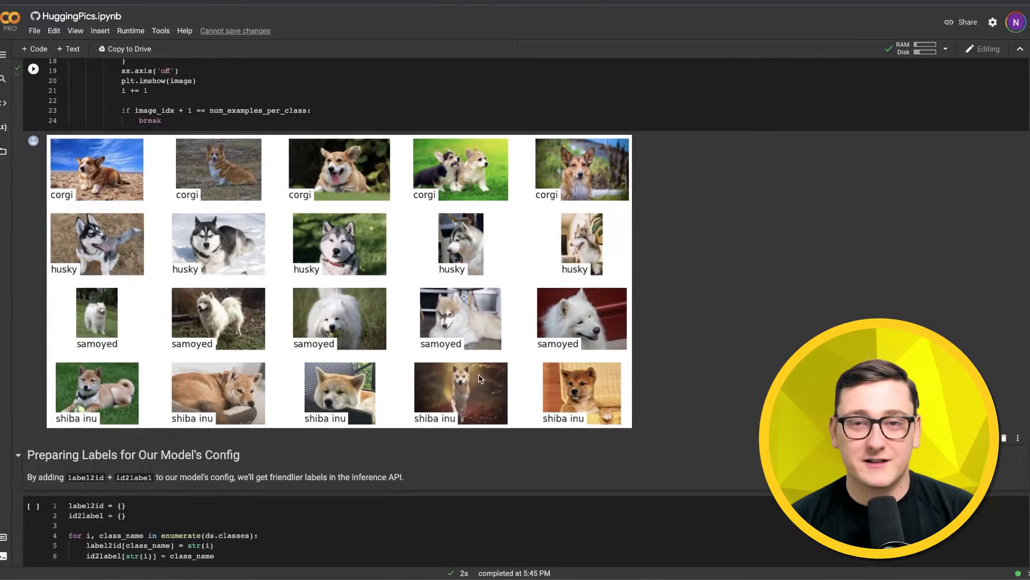
- Run the label2id/id2label mapping cell under 'Preparing Labels for Our Model's Config'
scroll("down", 3)
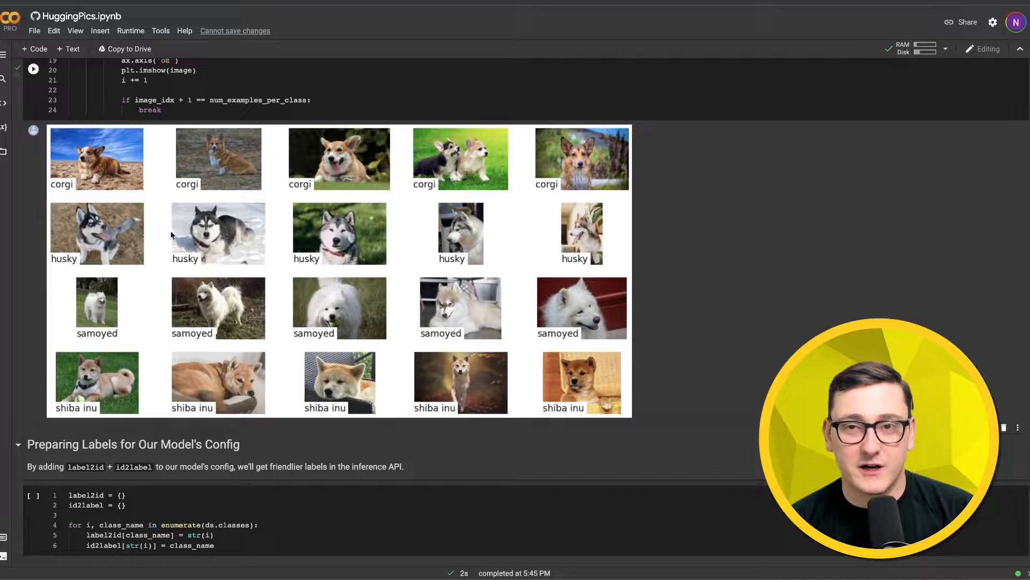
scroll("down", 3)
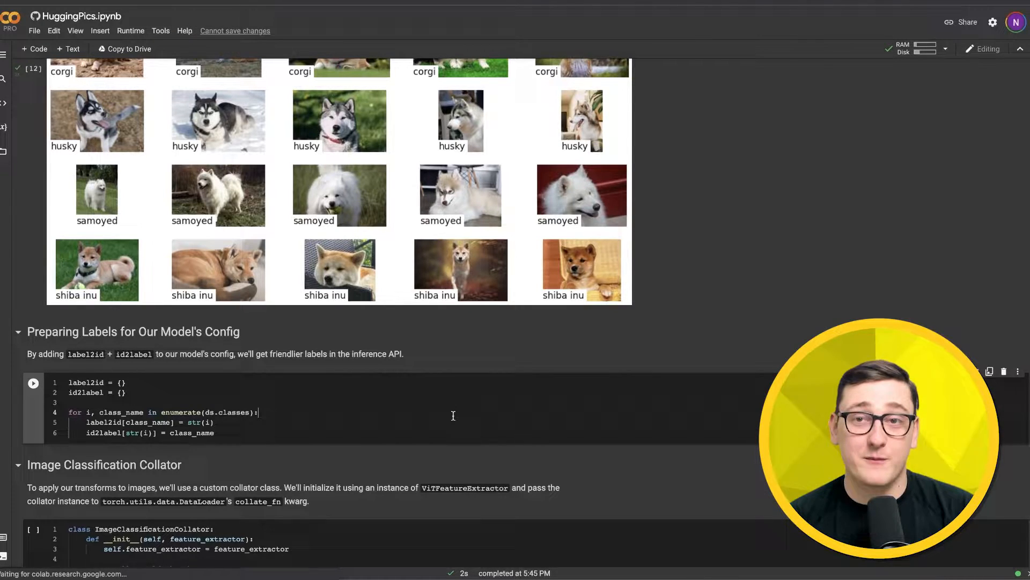
- Run the ImageClassificationCollator cell and the 'Init Feature Extractor, Model, Data Loaders' cell
scroll("down", 3)
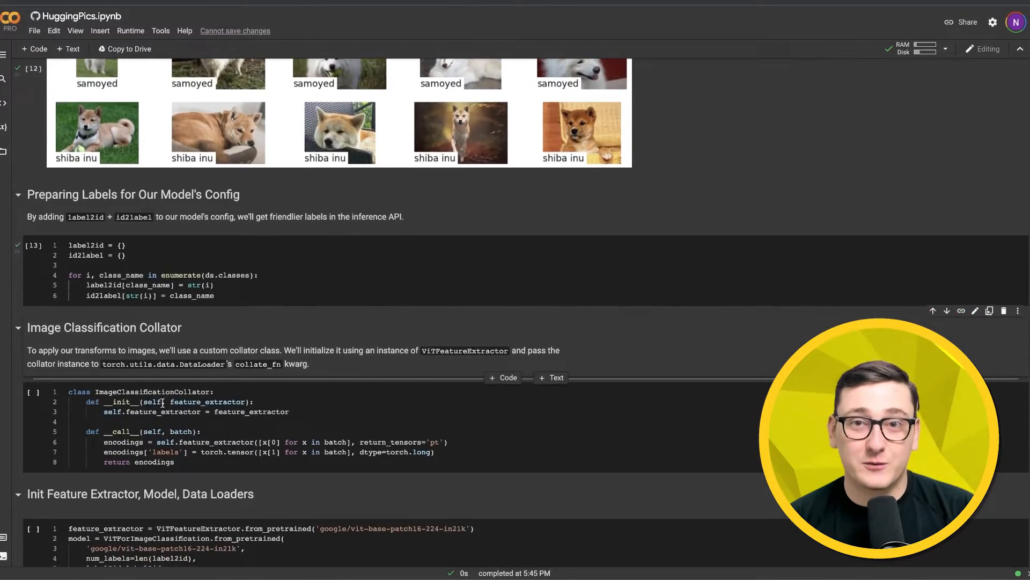
scroll("down", 3)
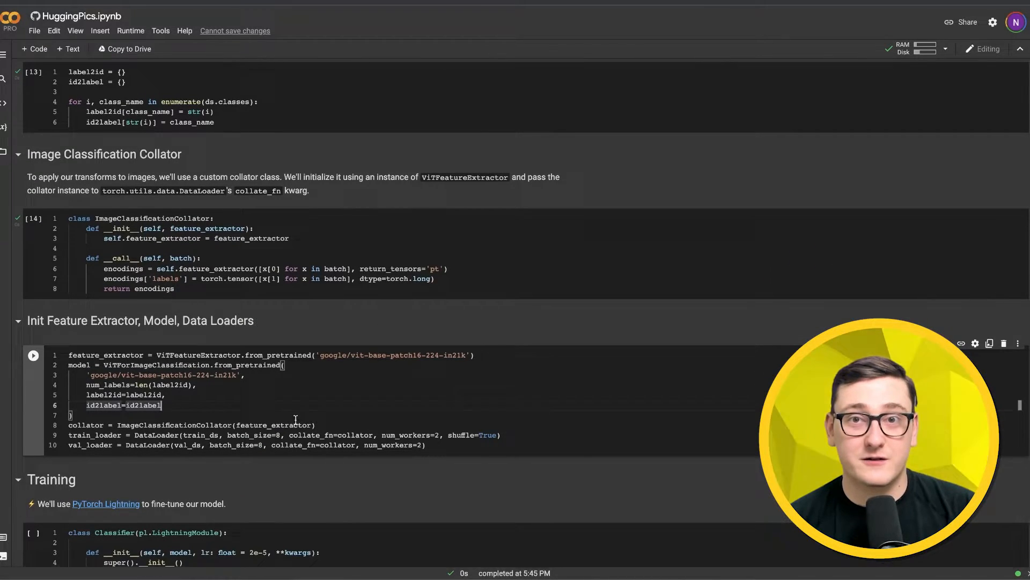
left_click(34, 356)
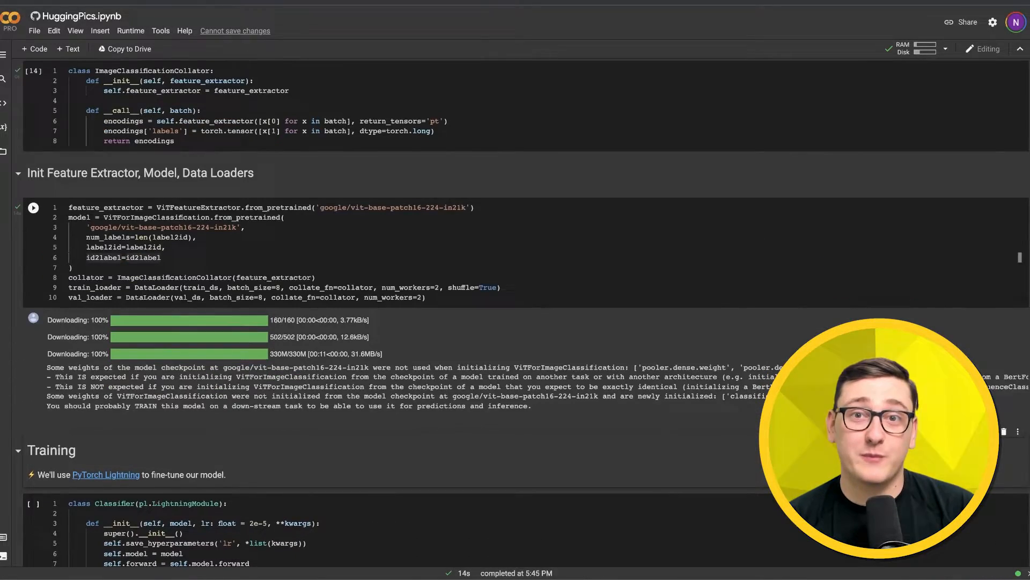
- Run the Classifier and trainer.fit cells, training four epochs to about 0.91 validation accuracy
scroll("down", 3)
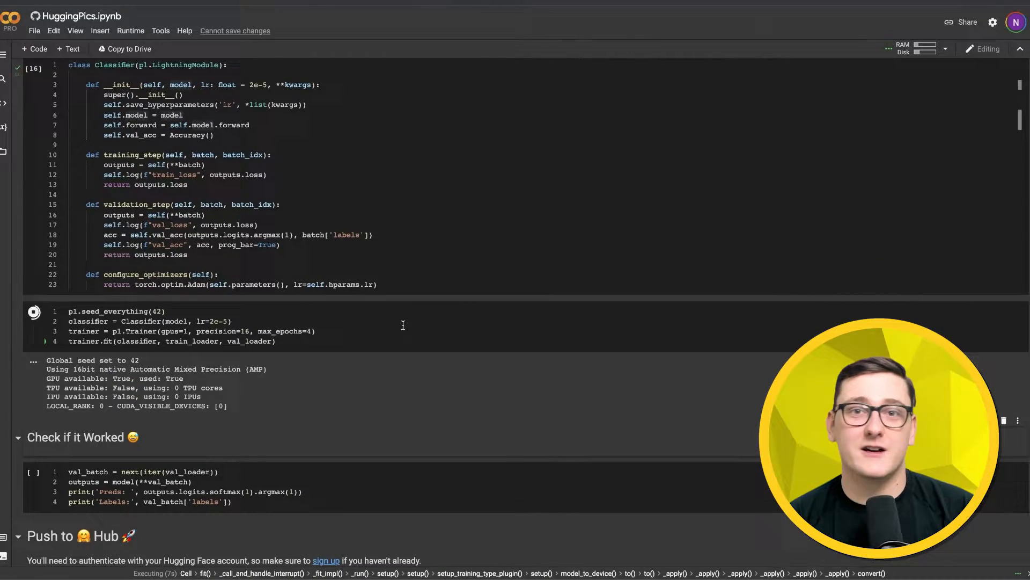
scroll("down", 3)
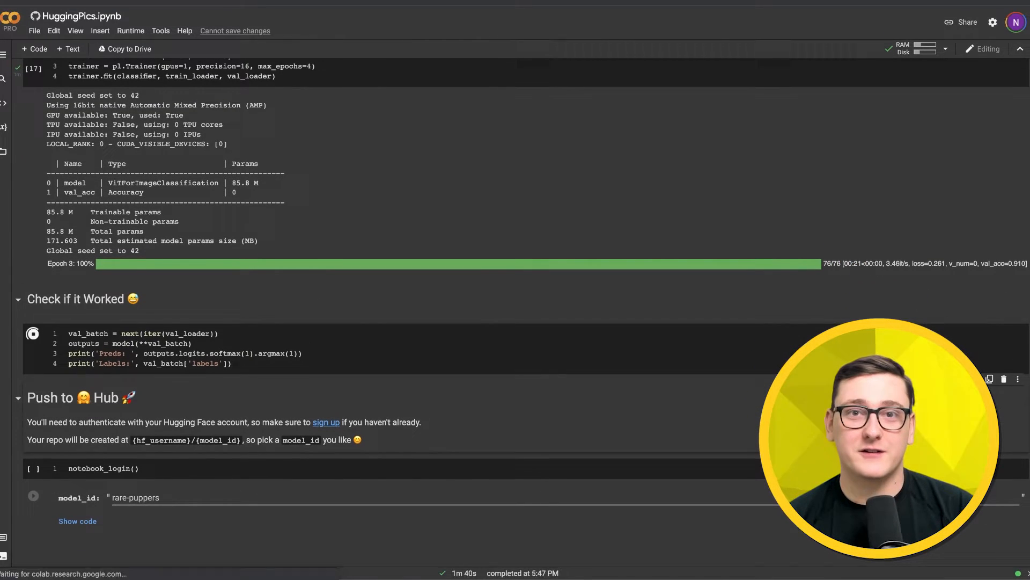
- Run 'Check if it Worked' on a validation batch, then start notebook_login()
left_click(33, 333)
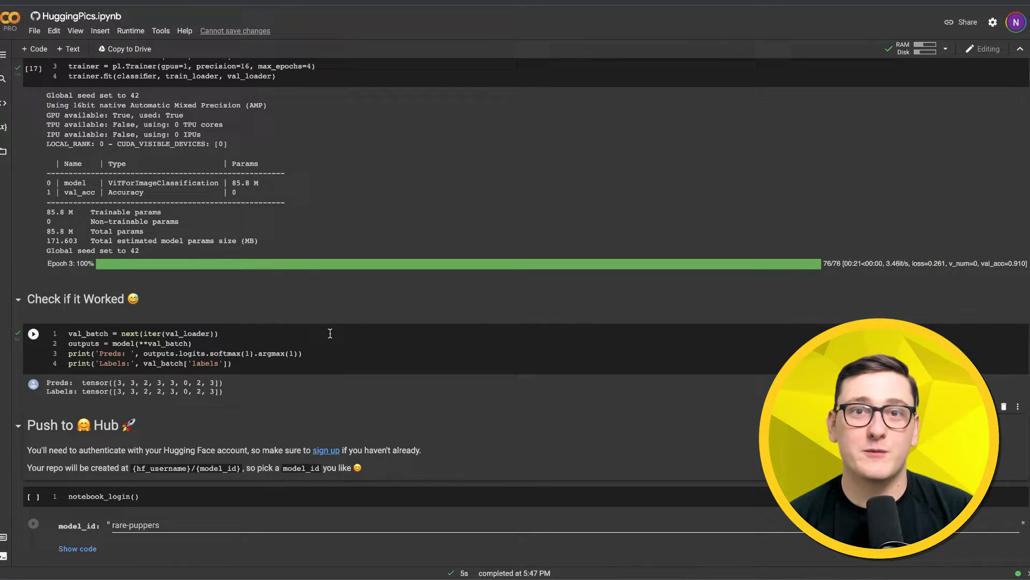
left_click_drag(47, 382, 223, 391)
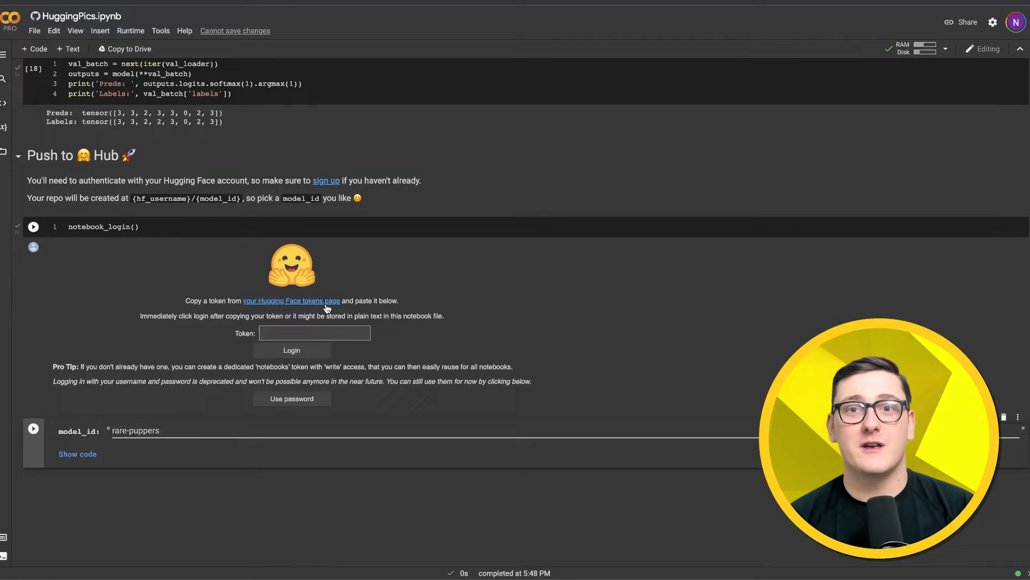
mouse_move(313, 301)
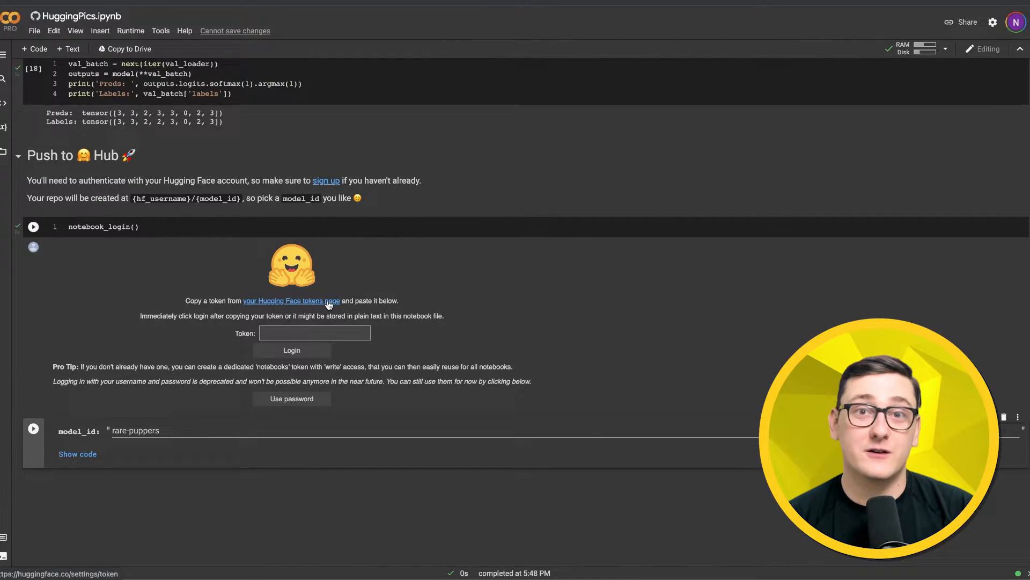
- Generate a write-role access token named 'colab' and copy it
left_click(290, 301)
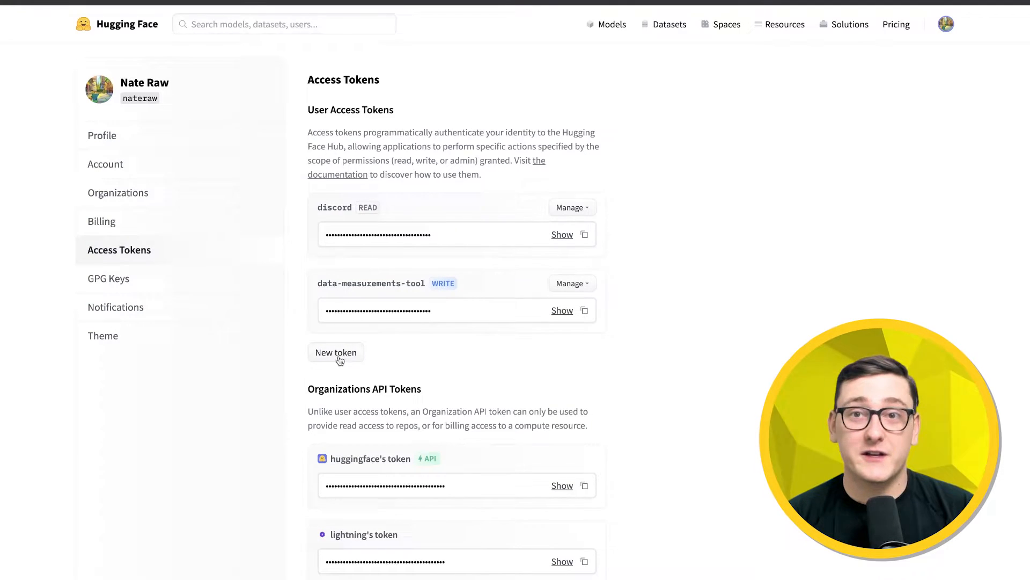
type("colab")
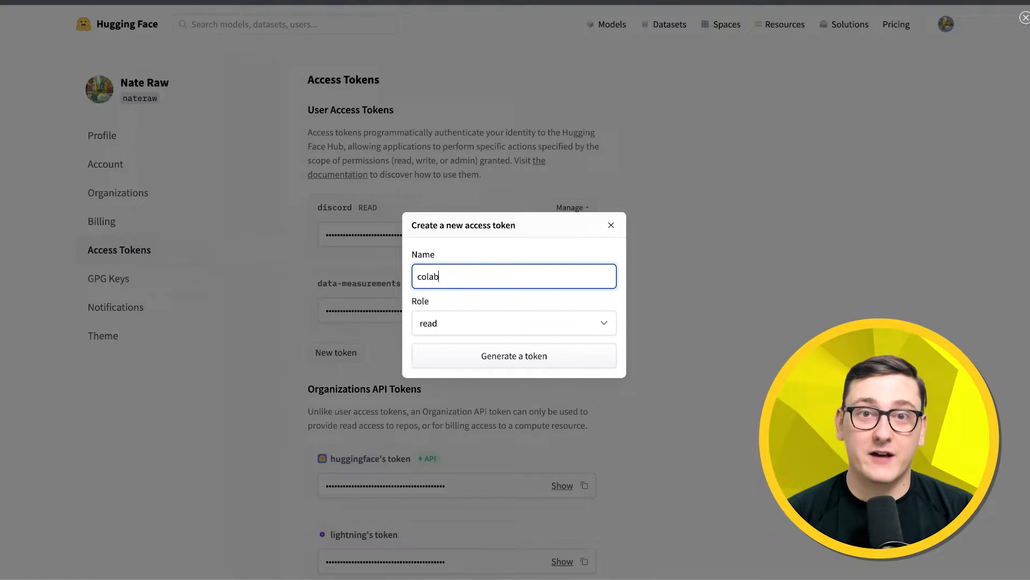
left_click(515, 323)
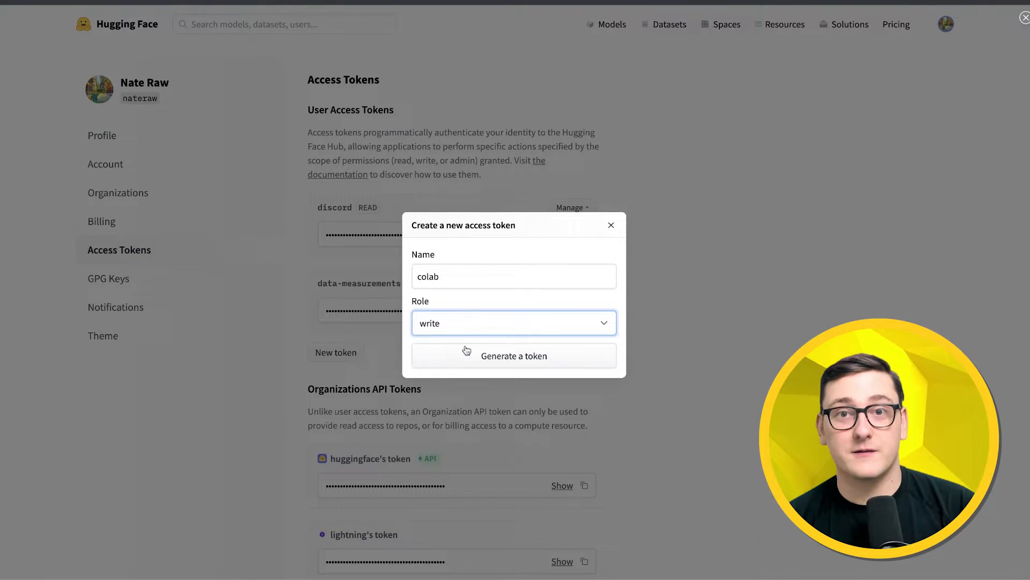
left_click(515, 356)
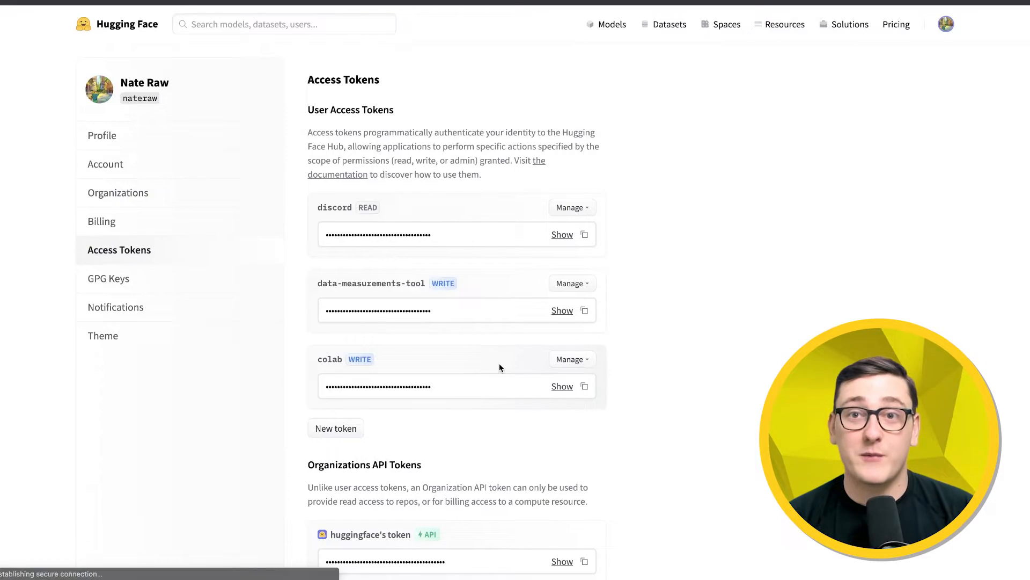
left_click(584, 385)
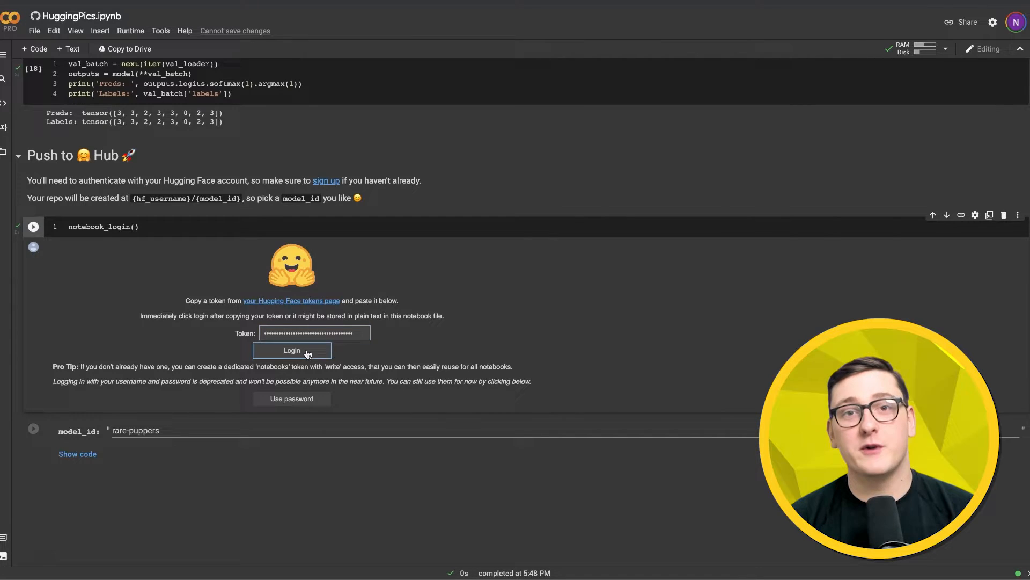
- Log in with the token, push the model as rare-puppers-demo and visit its Hub page
left_click(290, 350)
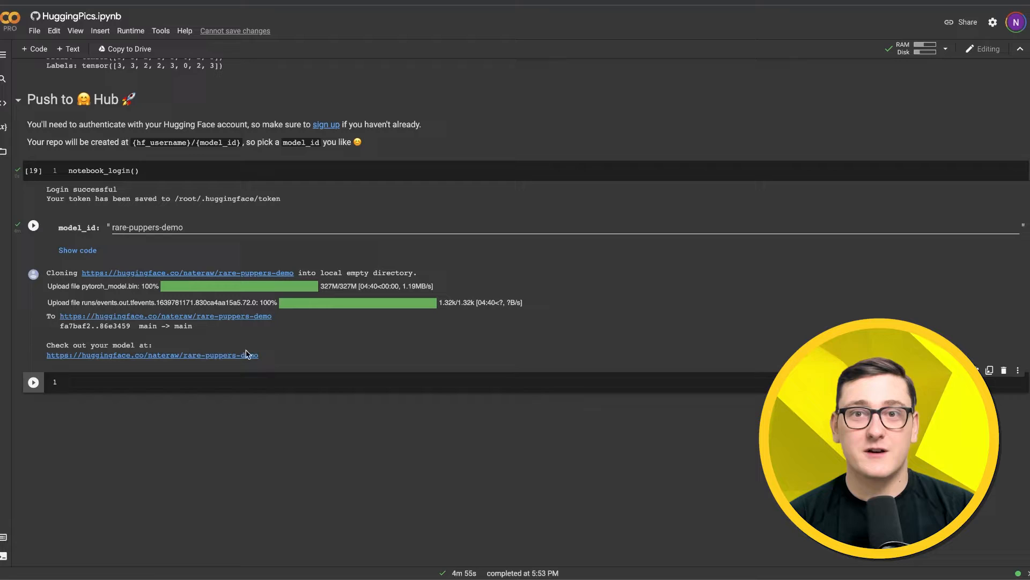
left_click(151, 355)
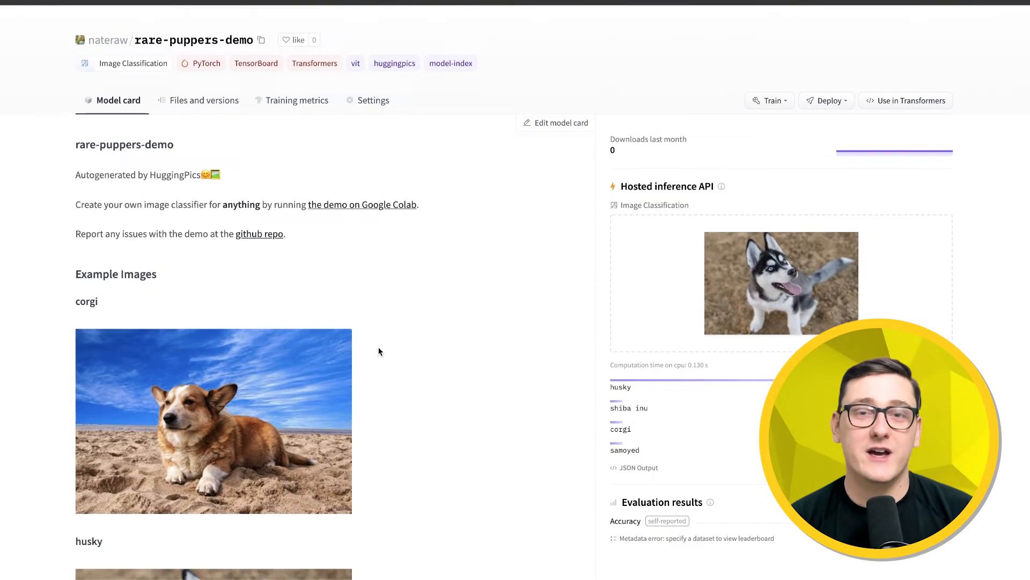
mouse_move(863, 301)
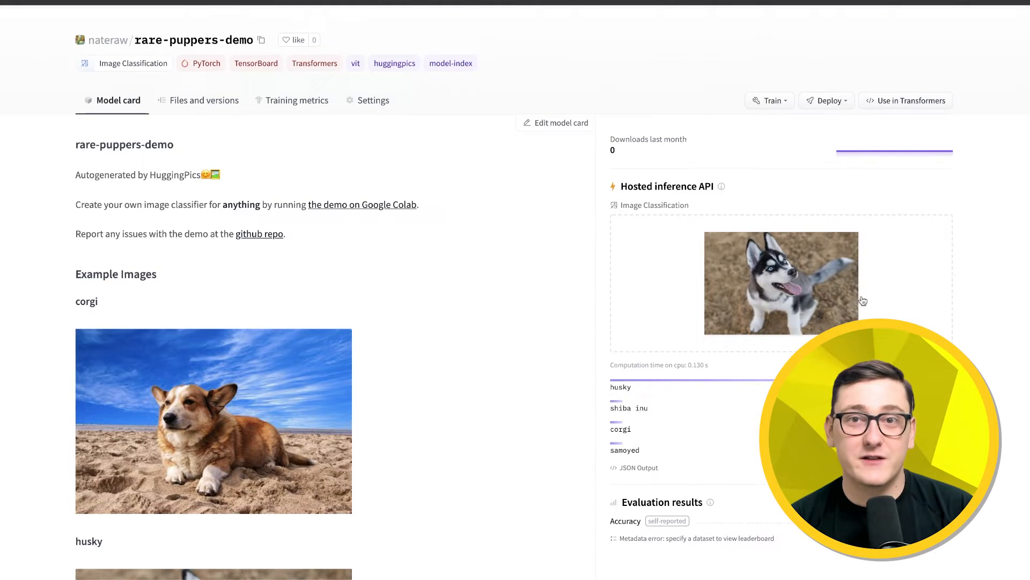